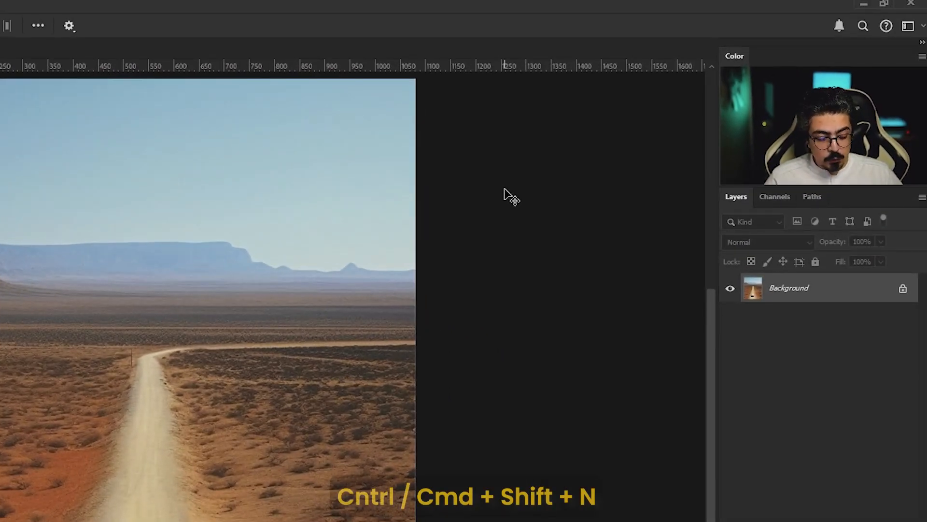
Step: Create a blank Layer 1 above the desert road photo
key(ctrl+shift+n)
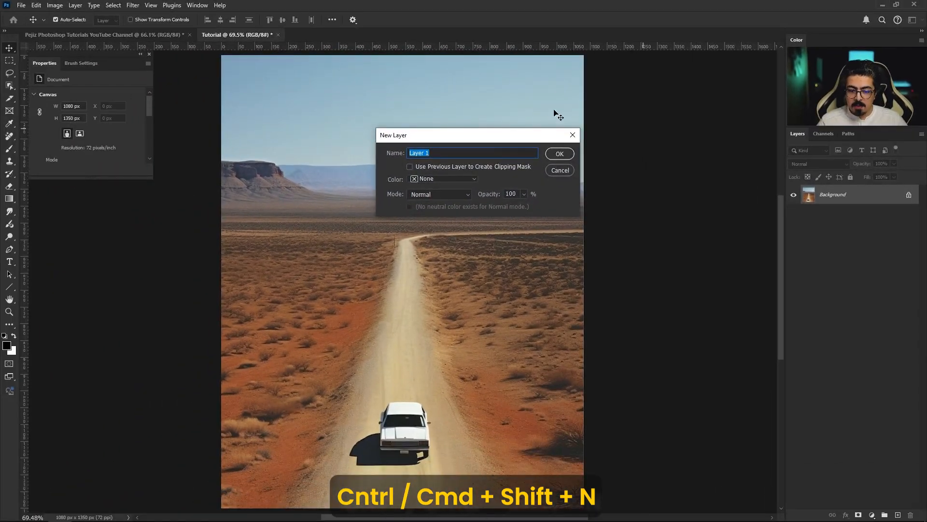
click(559, 154)
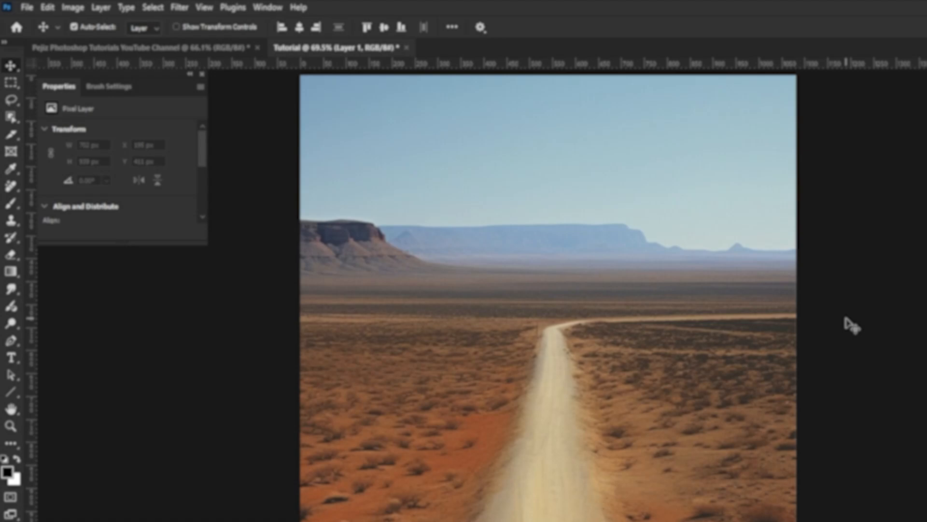
Step: Select the Line tool and set the foreground colour to bright magenta
click(11, 430)
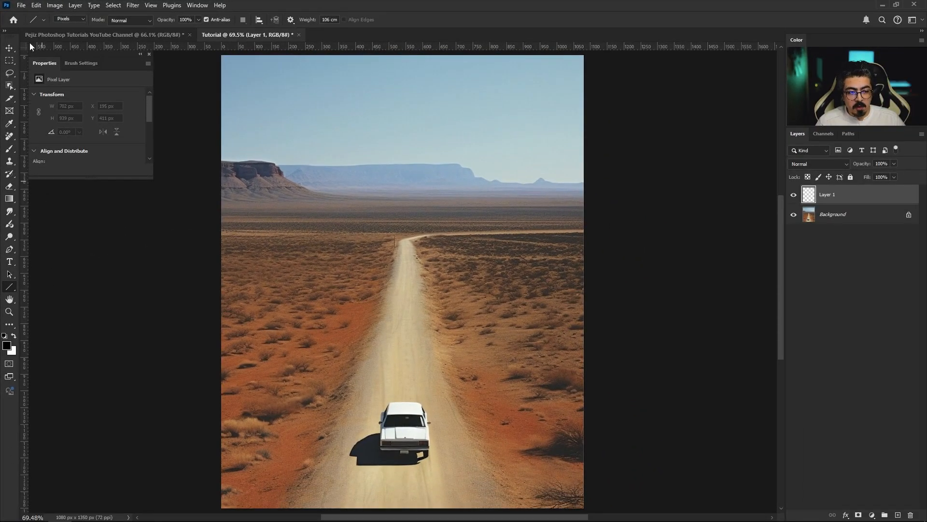
click(69, 19)
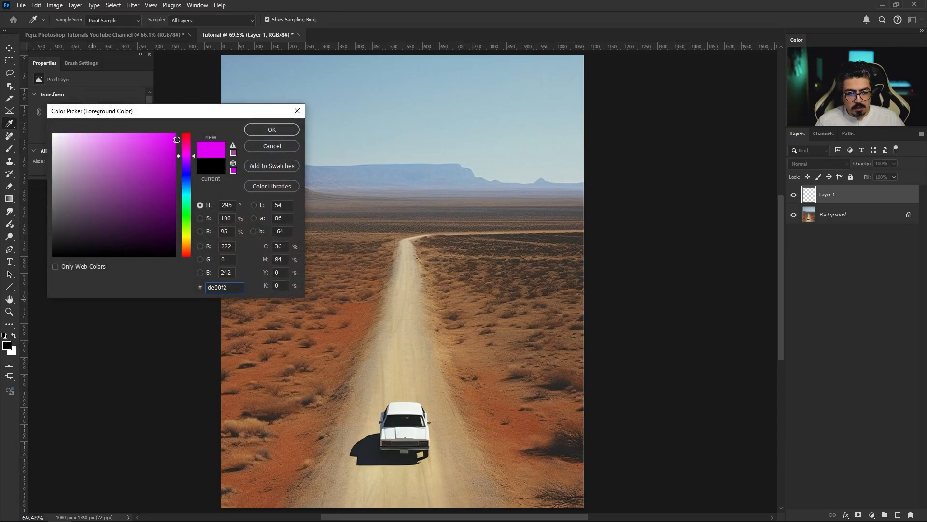
click(271, 128)
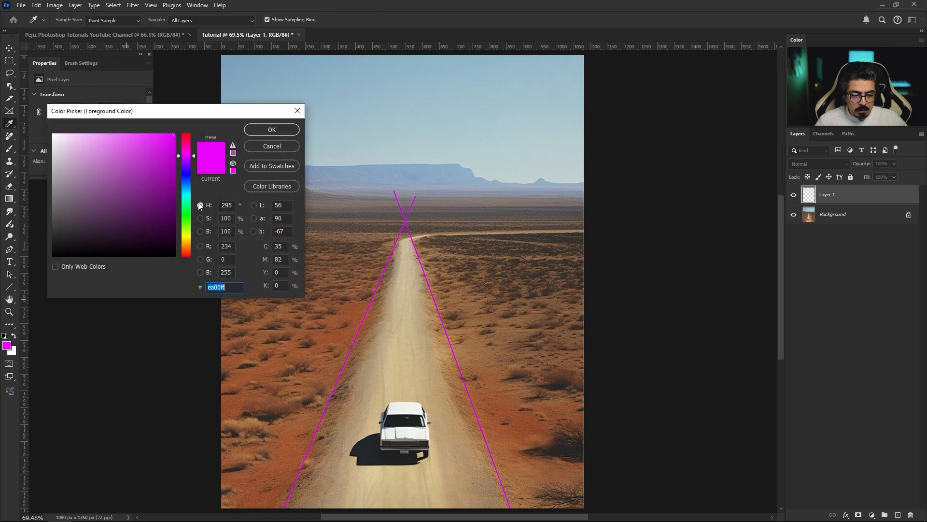
click(271, 129)
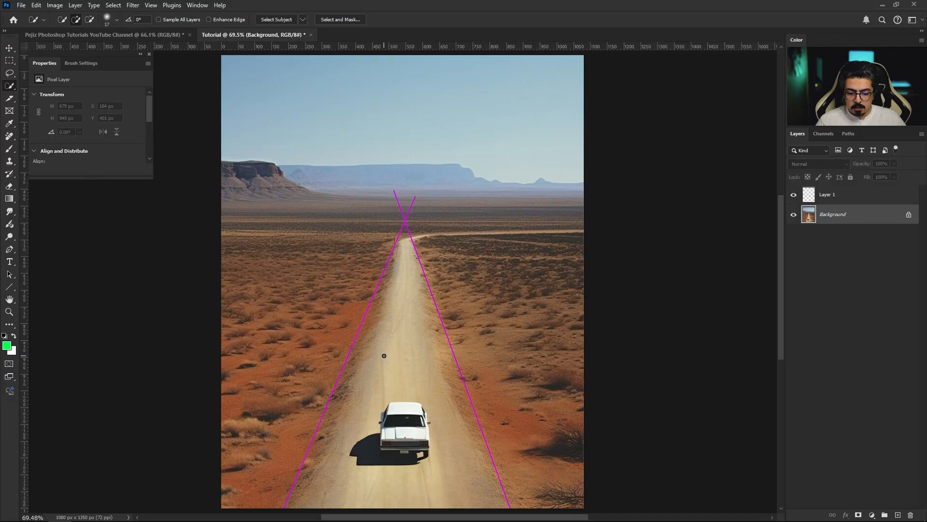
mouse_move(408, 414)
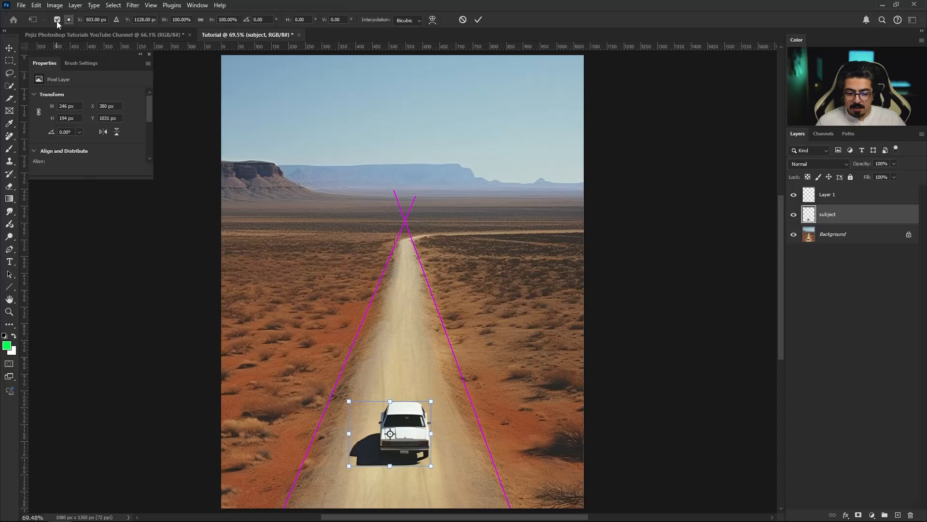
mouse_move(392, 438)
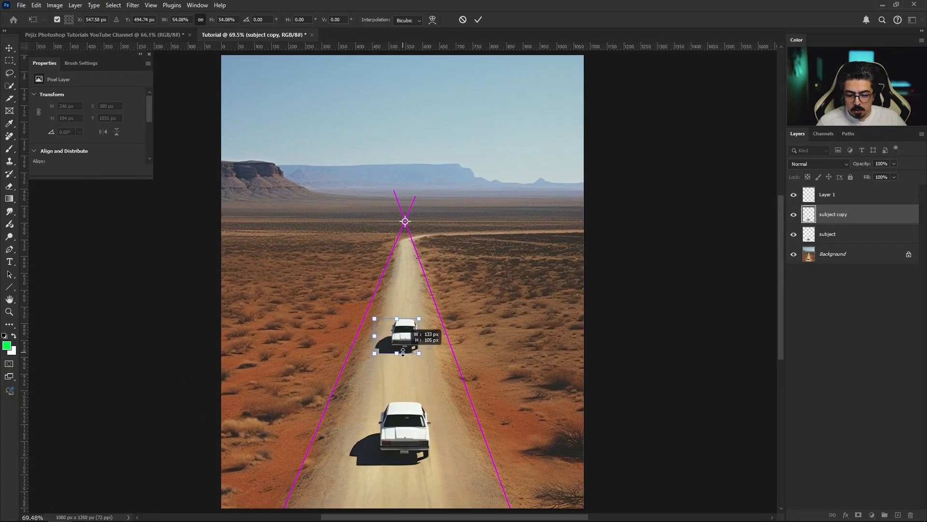
Step: Shrink a copied car and move it up the road toward the vanishing point
drag(421, 352, 421, 368)
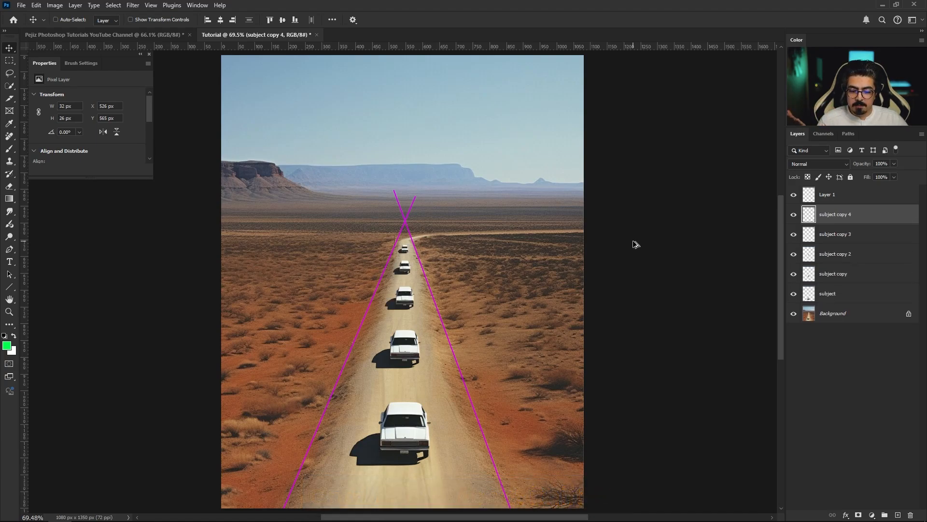
key(Tab)
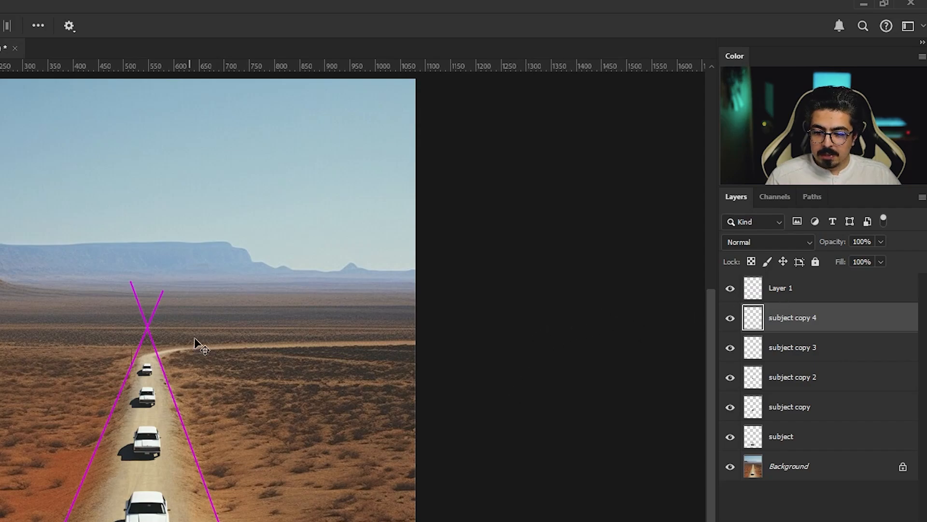